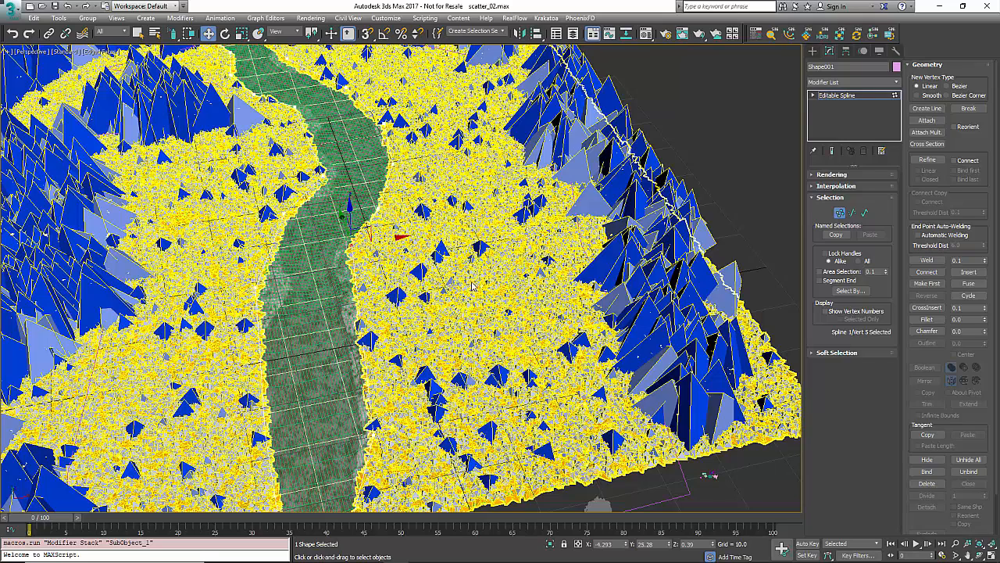
# Step: Switch on Auto Key so edits to the selected river-spline vertices record animation keys
pyautogui.click(807, 543)
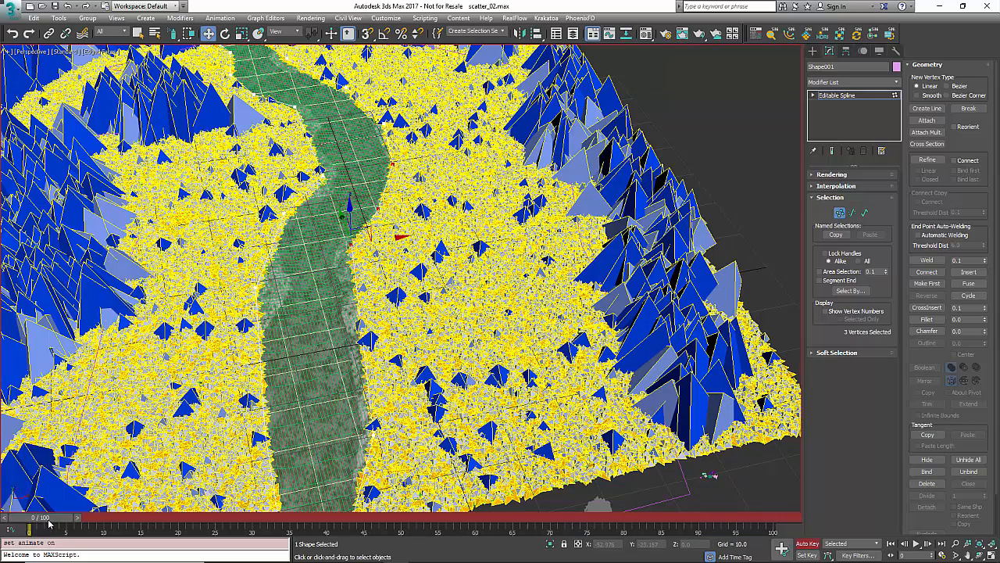
# Step: Move the time slider to frame 3 with Auto Key turned off again
pyautogui.moveTo(44, 517); pyautogui.dragTo(160, 517)
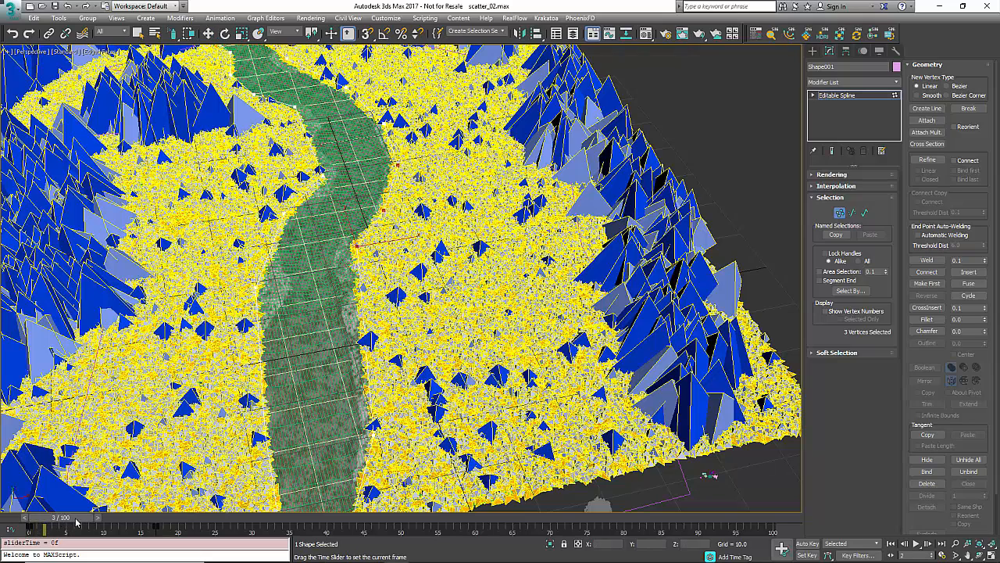
# Step: Advance to frame 11 and zoom in on the widened green river path
pyautogui.moveTo(74, 518); pyautogui.dragTo(101, 518)
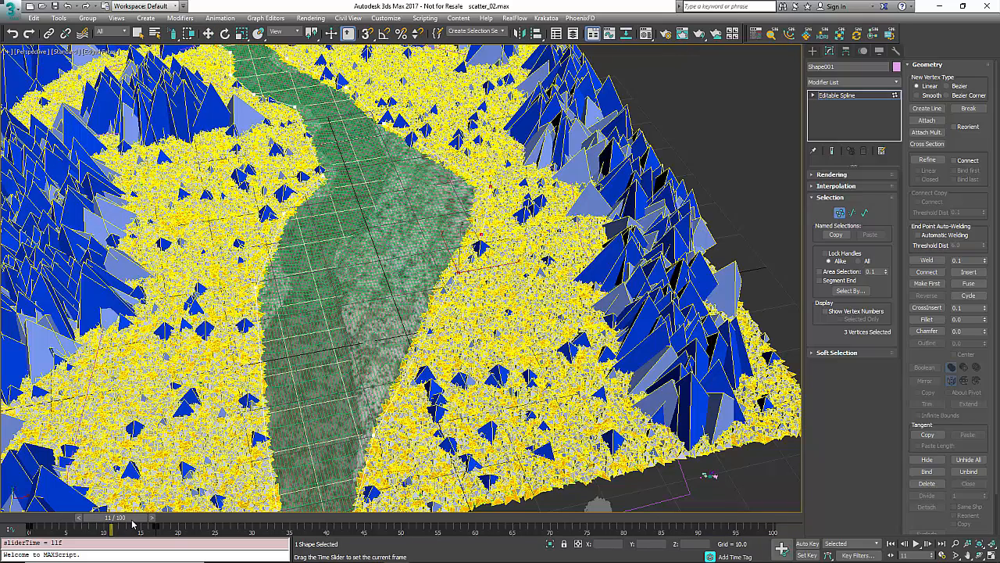
pyautogui.click(461, 250)
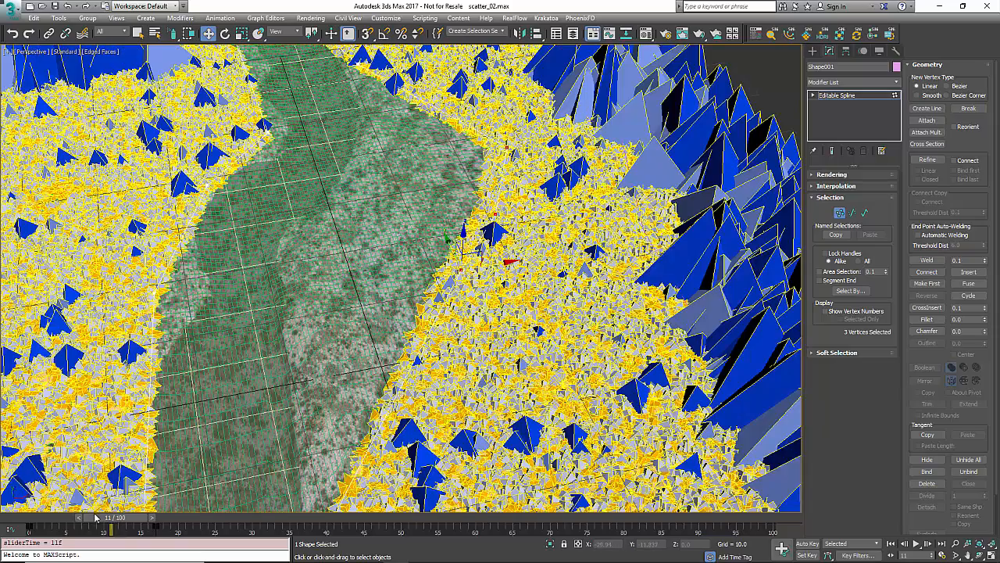
# Step: Scrub from frame 0 through frames 3 and 7 to preview the river widening gradually
pyautogui.moveTo(116, 518); pyautogui.dragTo(53, 517)
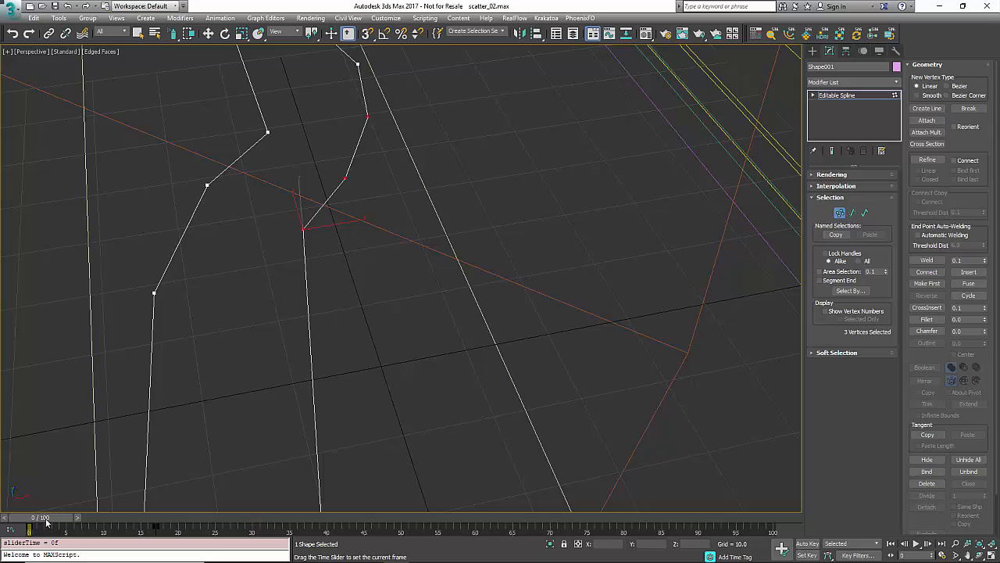
pyautogui.moveTo(29, 529); pyautogui.dragTo(63, 529)
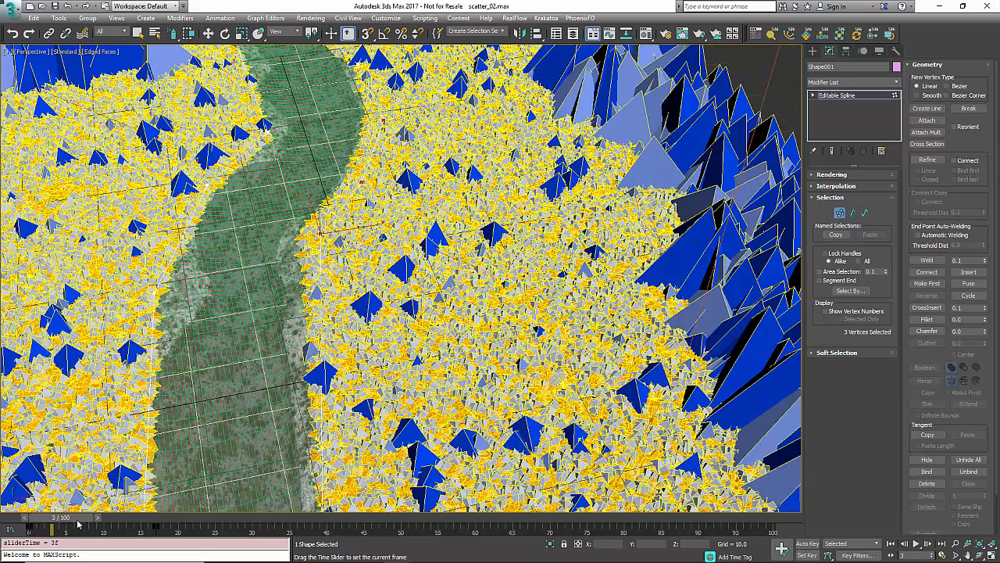
pyautogui.moveTo(74, 518); pyautogui.dragTo(125, 517)
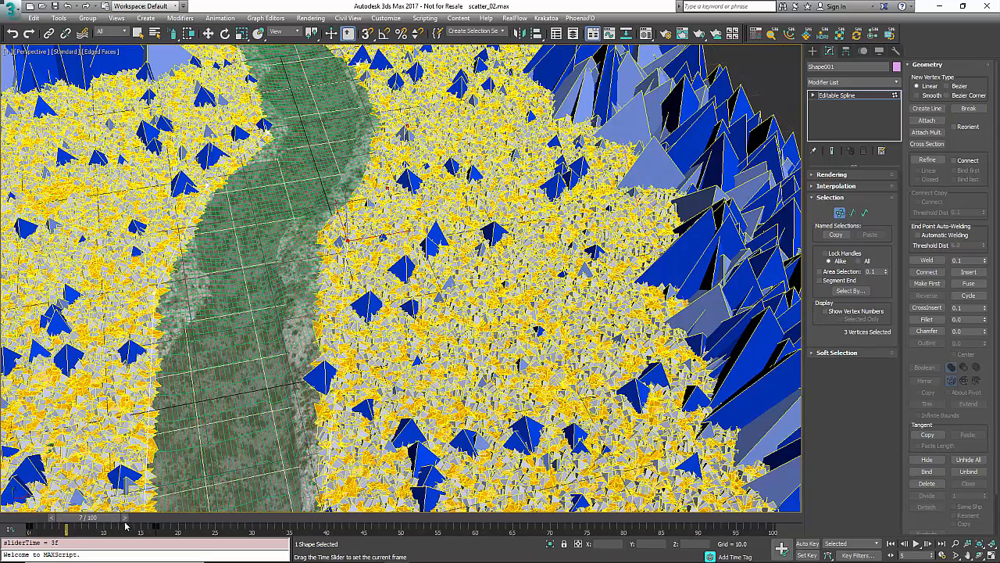